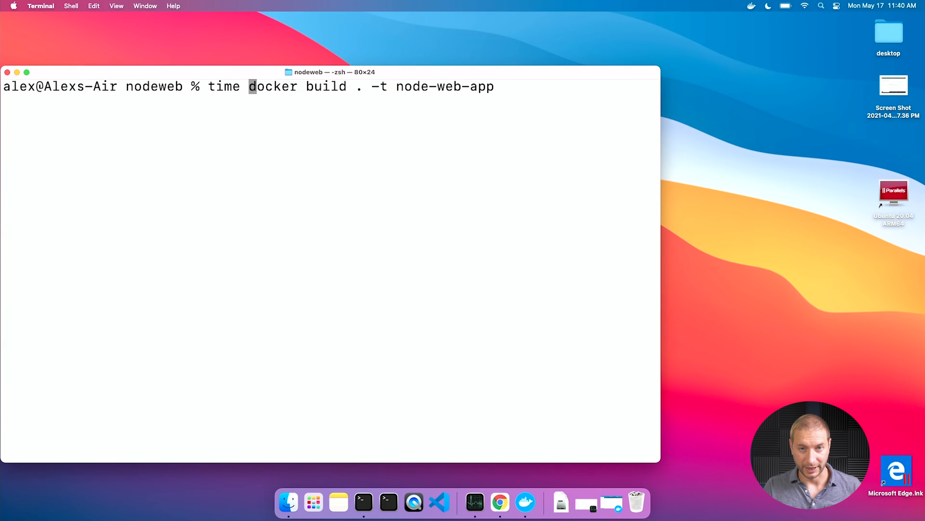
pyautogui.moveTo(499, 502)
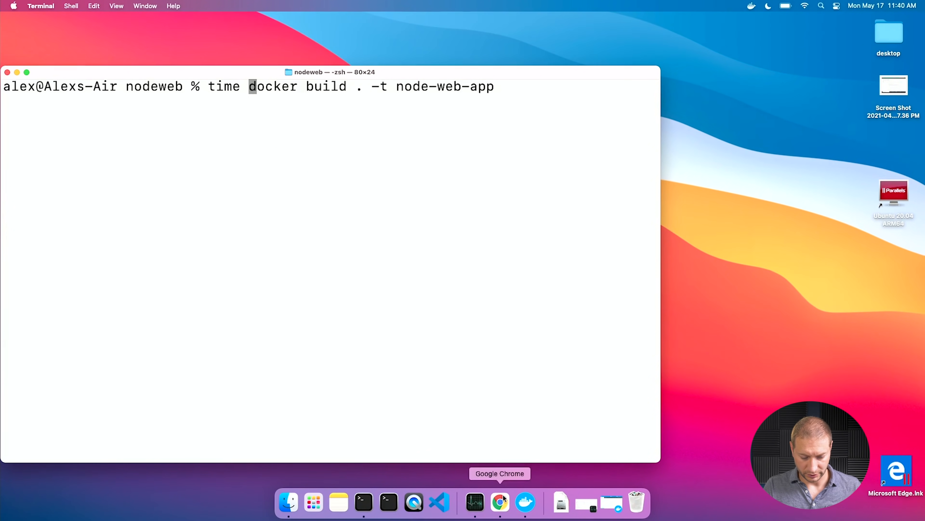
# - Bring Docker Desktop forward from the Dock to confirm zero local images before the build
pyautogui.click(525, 502)
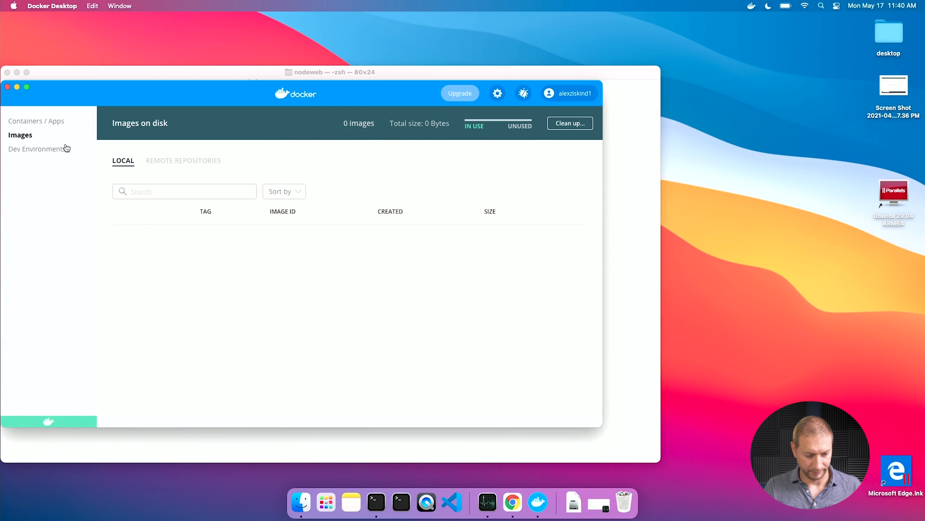